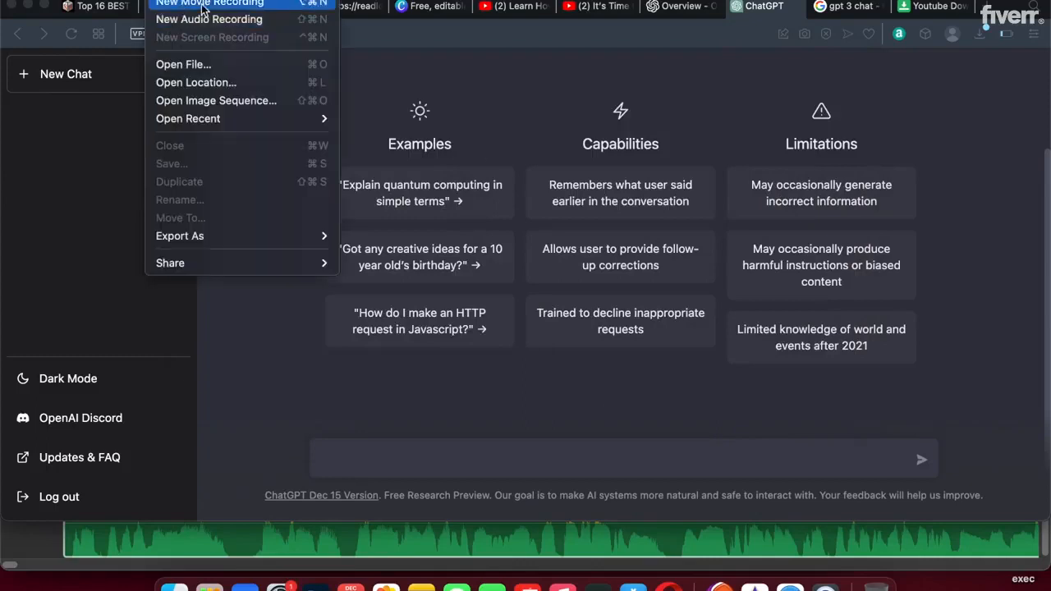
{"action": "mouse_move", "coordinate": [215, 45]}
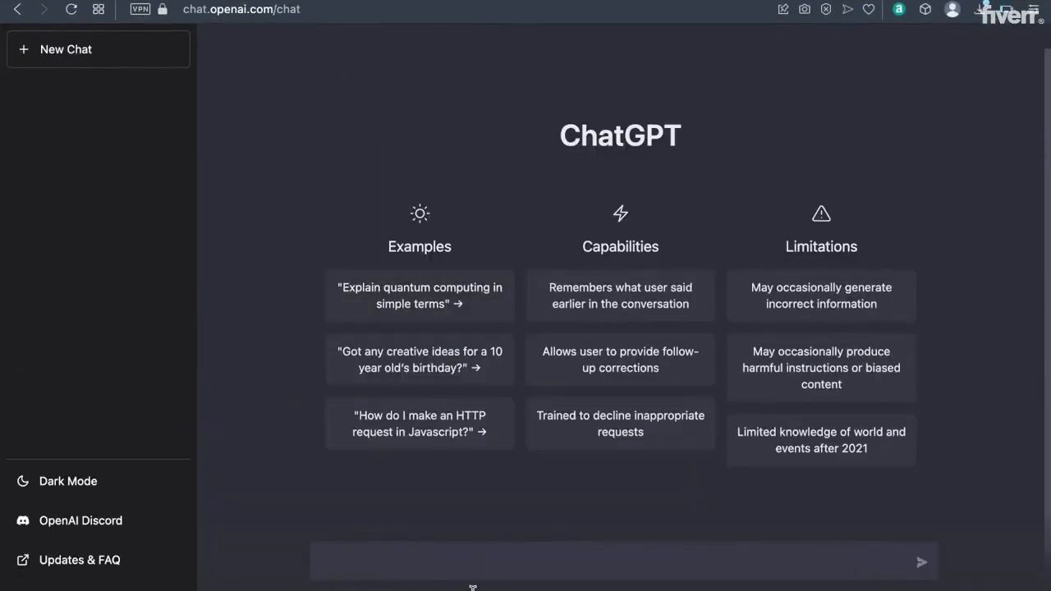
- Draft the prompt 'write a animated script for kids' in the message box
{"action": "type", "text": "write"}
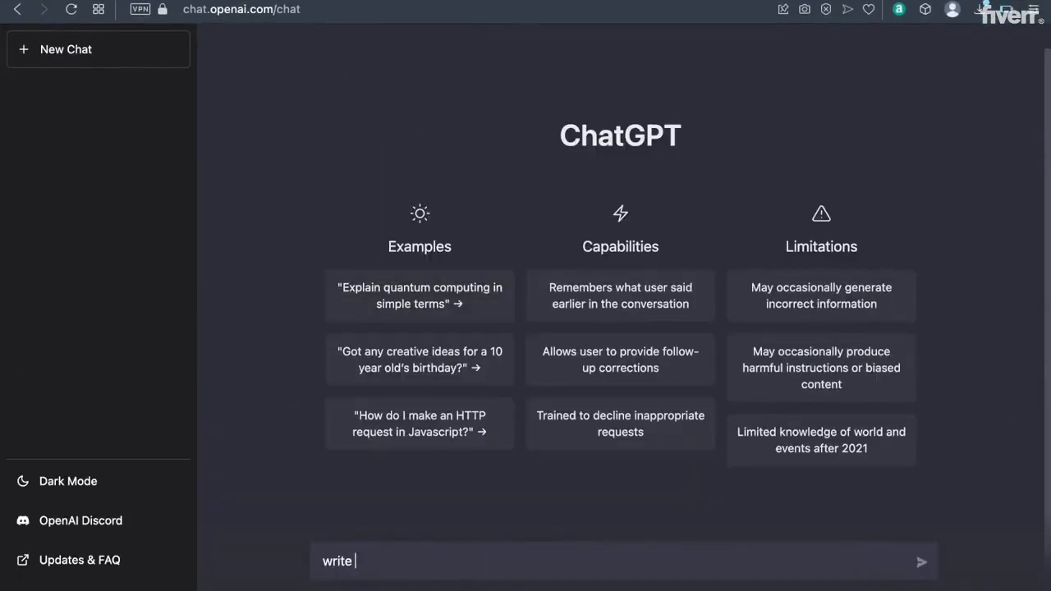
{"action": "type", "text": "a anaimated"}
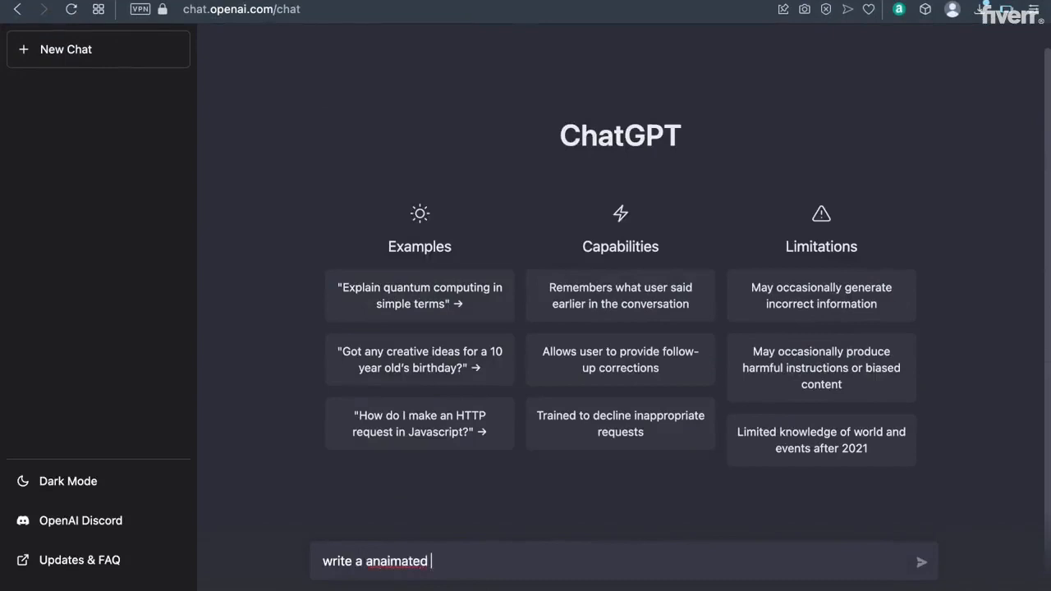
{"action": "type", "text": "scrip"}
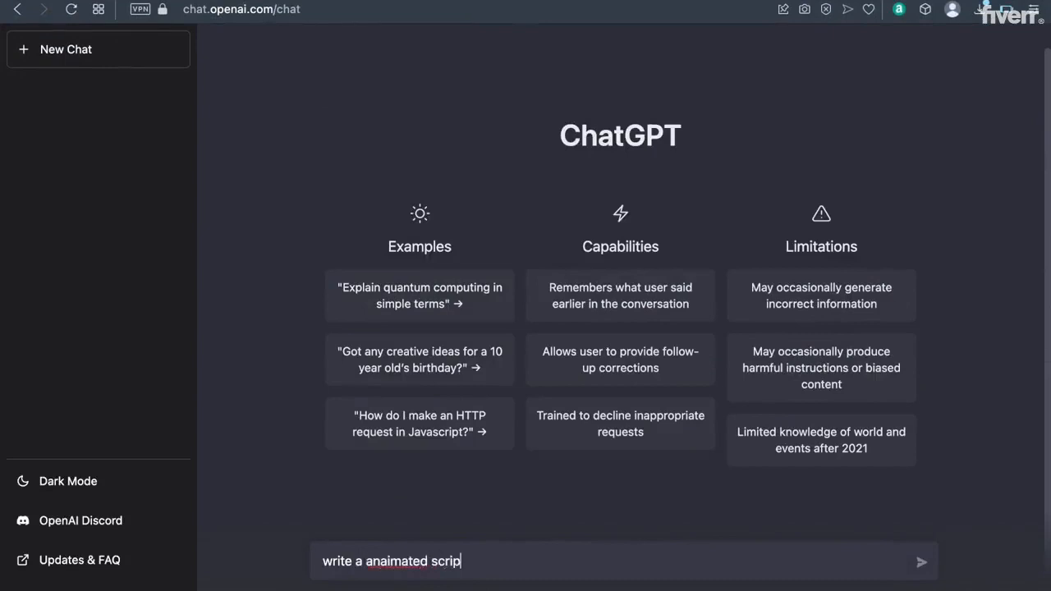
{"action": "type", "text": "t for kid"}
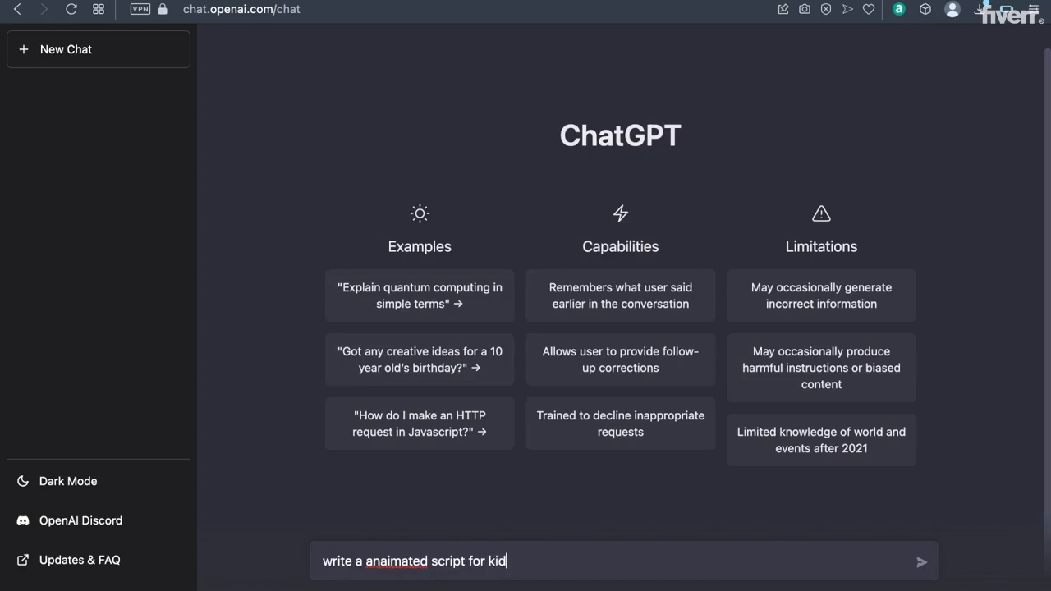
{"action": "type", "text": "s"}
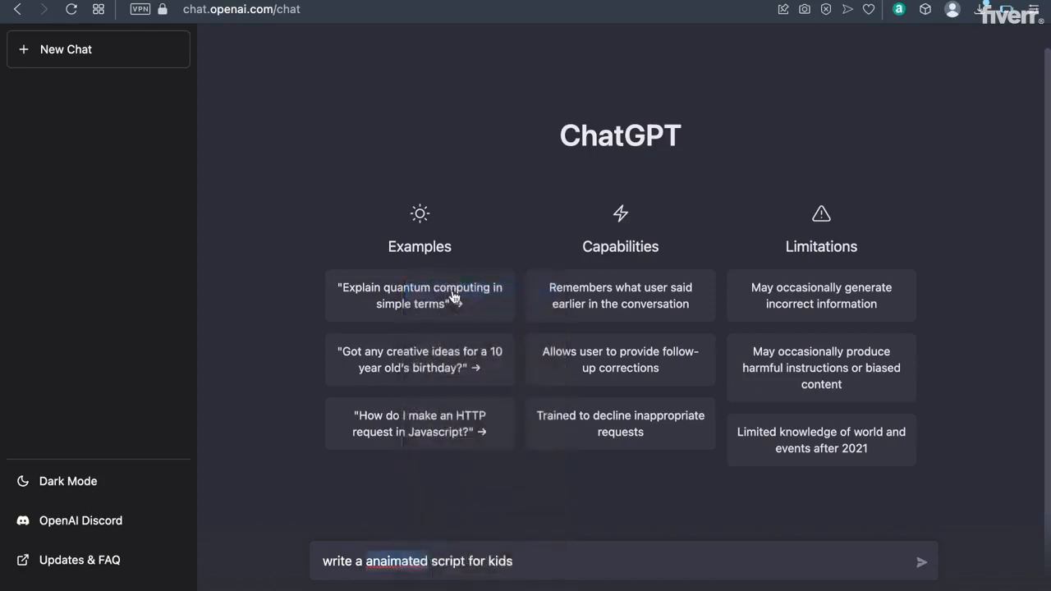
- In a fresh chat, send the shorter prompt 'write a script'
{"action": "left_click", "coordinate": [921, 561]}
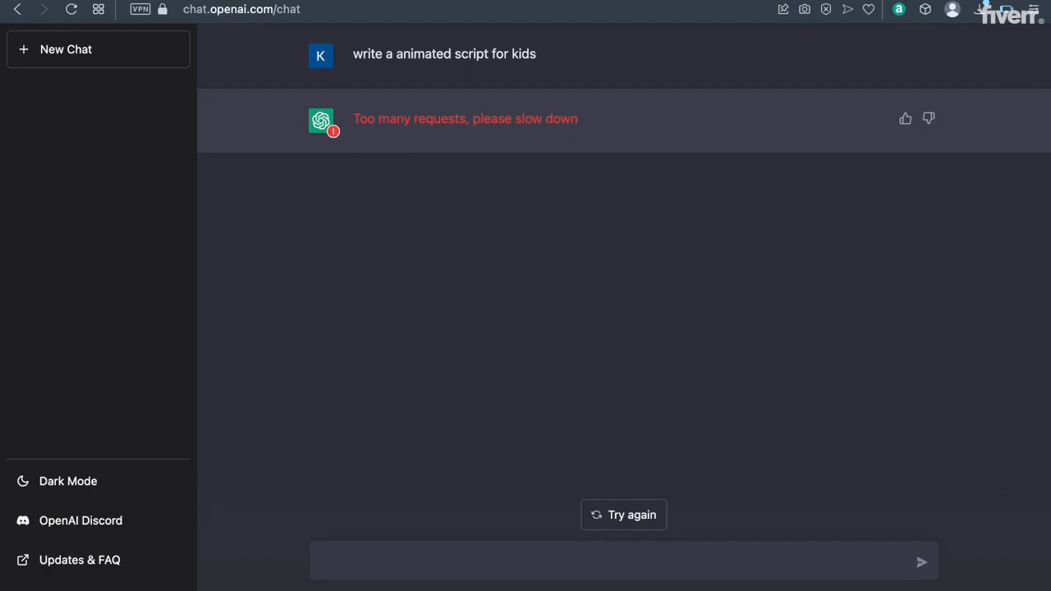
{"action": "mouse_move", "coordinate": [550, 113]}
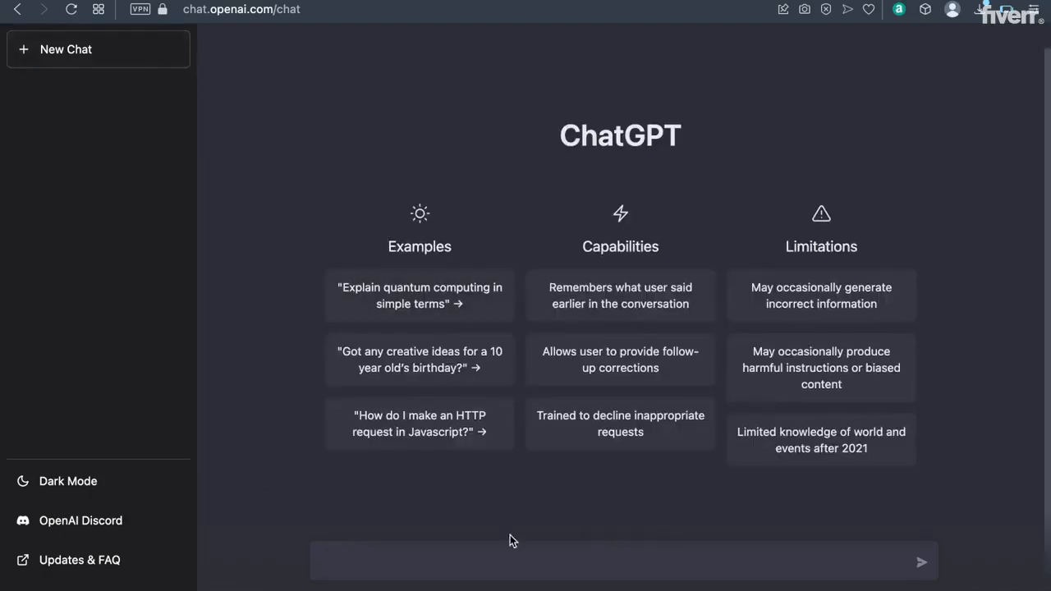
{"action": "type", "text": "write"}
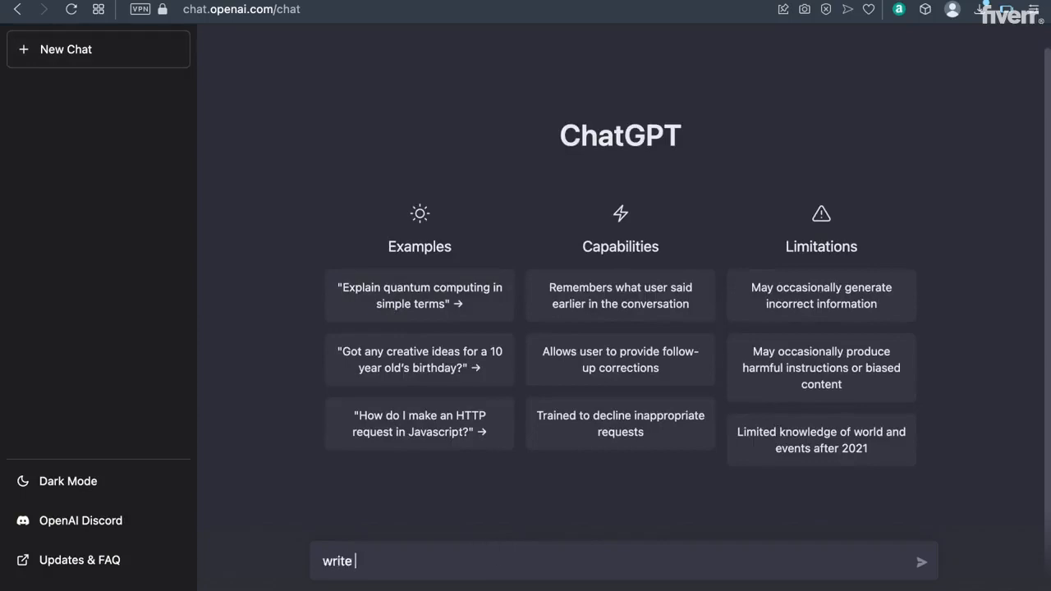
{"action": "type", "text": "a scrip"}
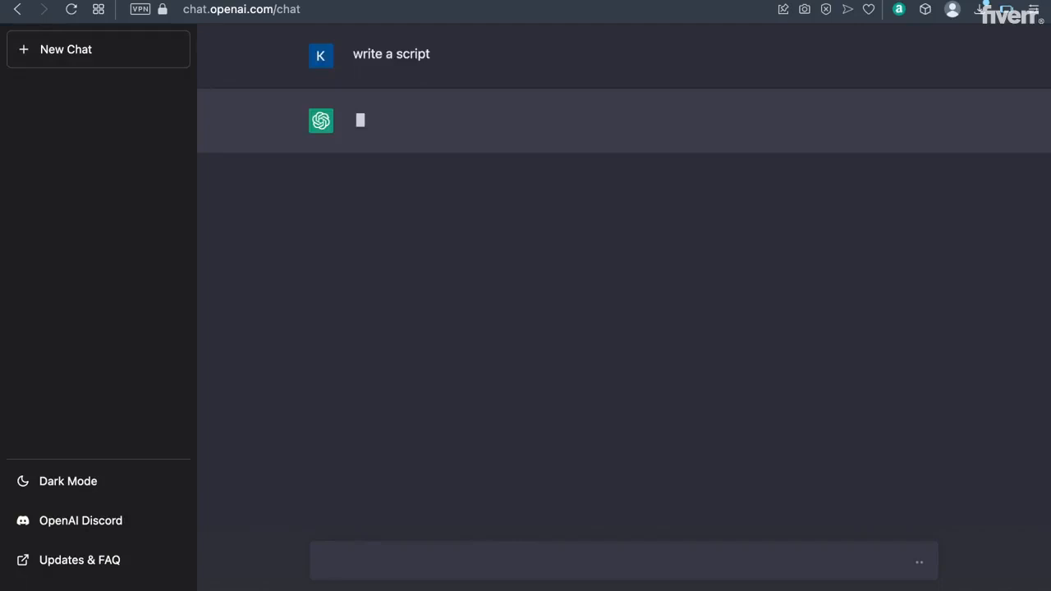
{"action": "mouse_move", "coordinate": [456, 279]}
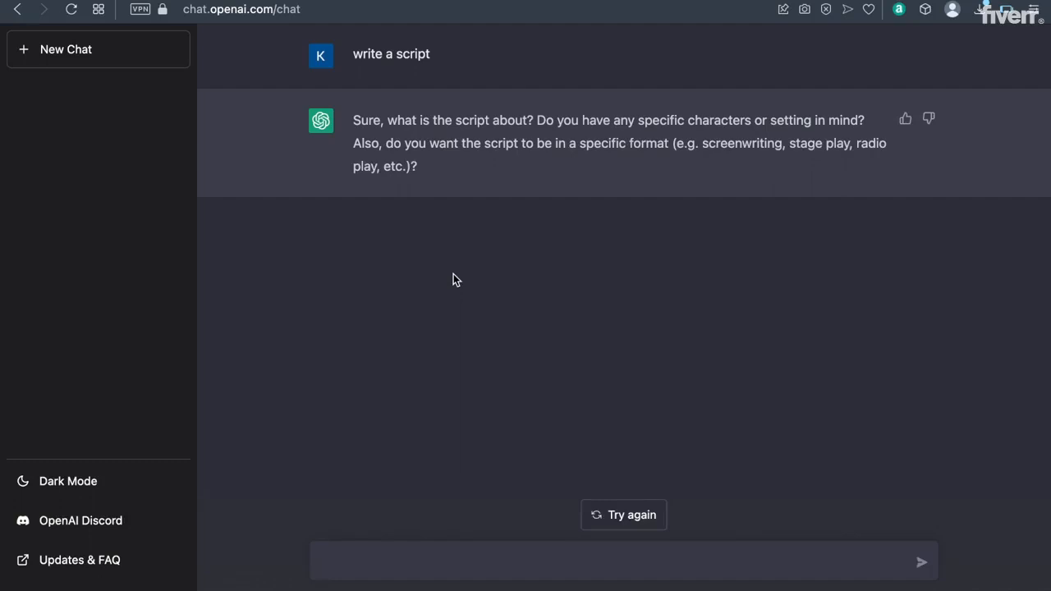
- Send the follow-up 'radio play about a man named george franklin'
{"action": "type", "text": "radio"}
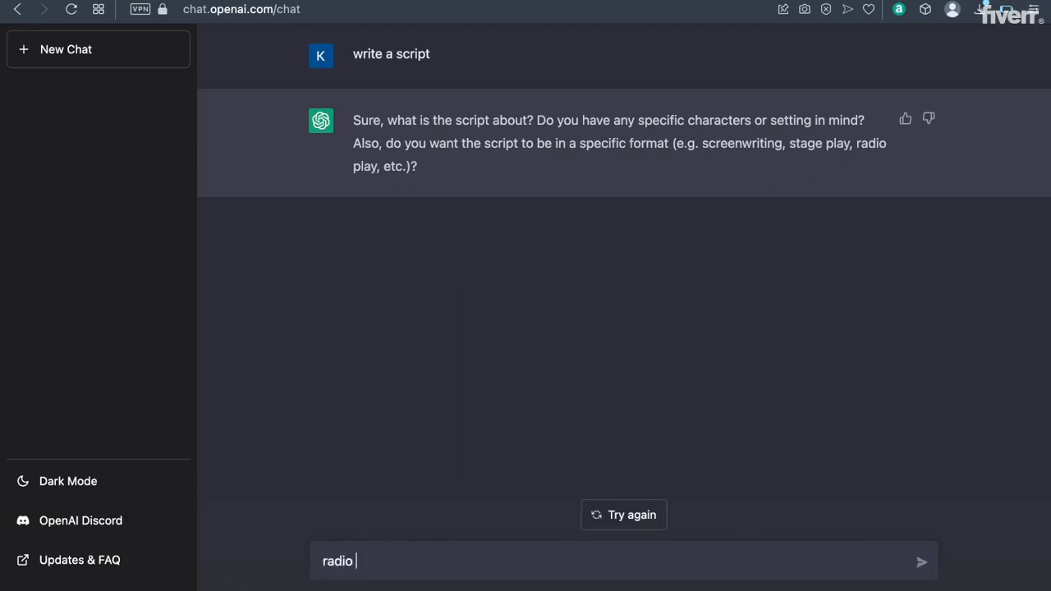
{"action": "type", "text": "play about"}
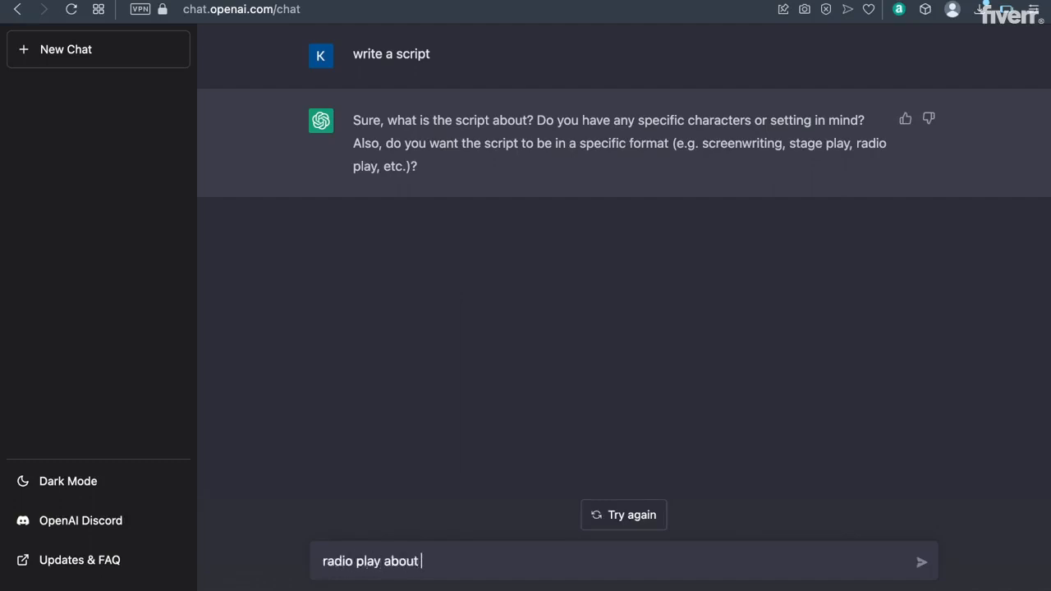
{"action": "type", "text": "a ma"}
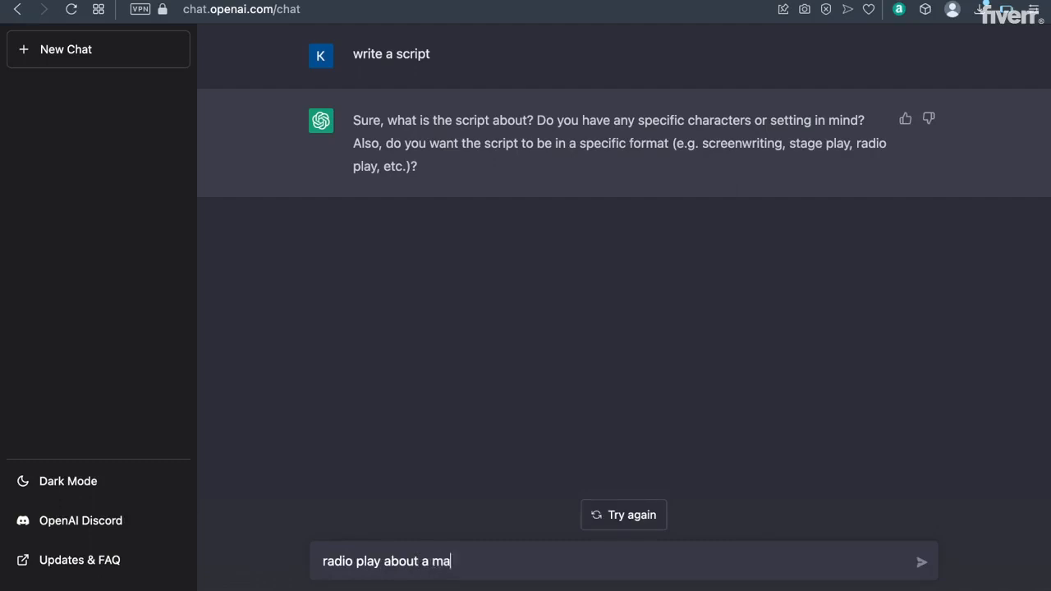
{"action": "type", "text": "n named ge"}
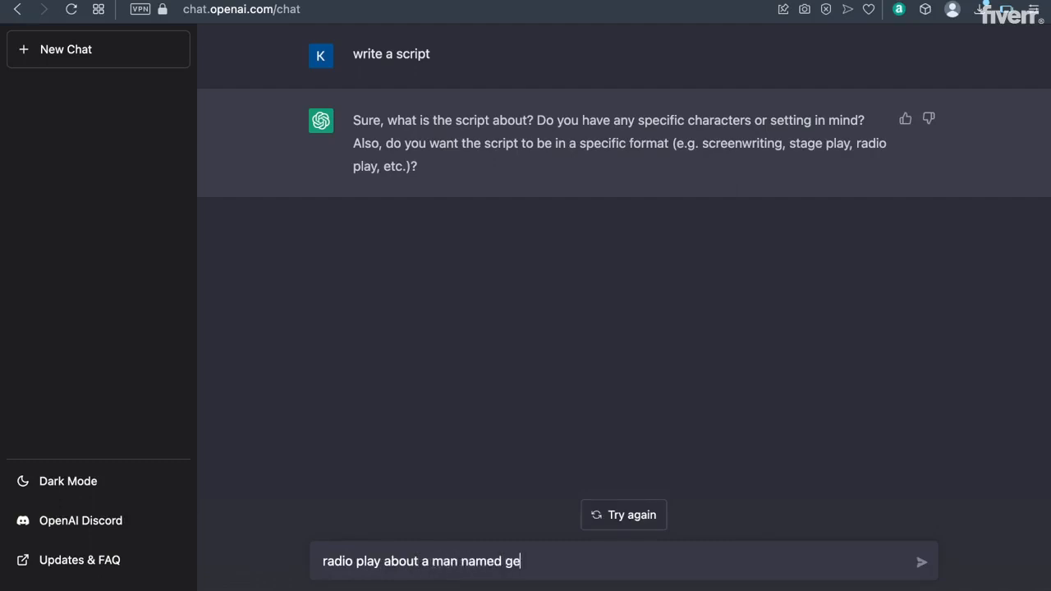
{"action": "type", "text": "orge frankli"}
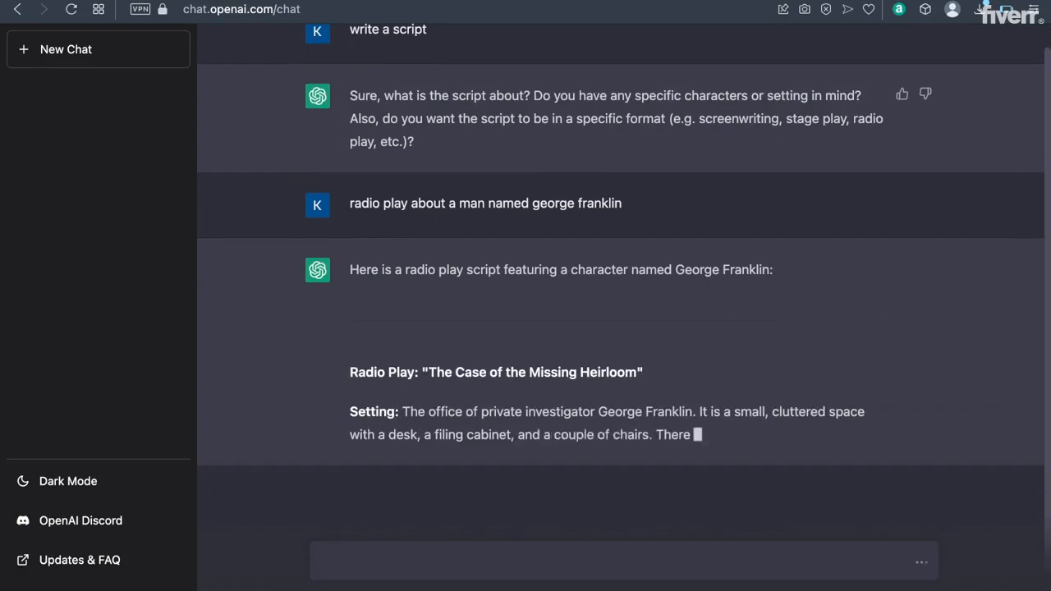
- Scroll down through the generating radio play until it stops at Act 3
{"action": "scroll", "scroll_direction": "down", "scroll_amount": 3}
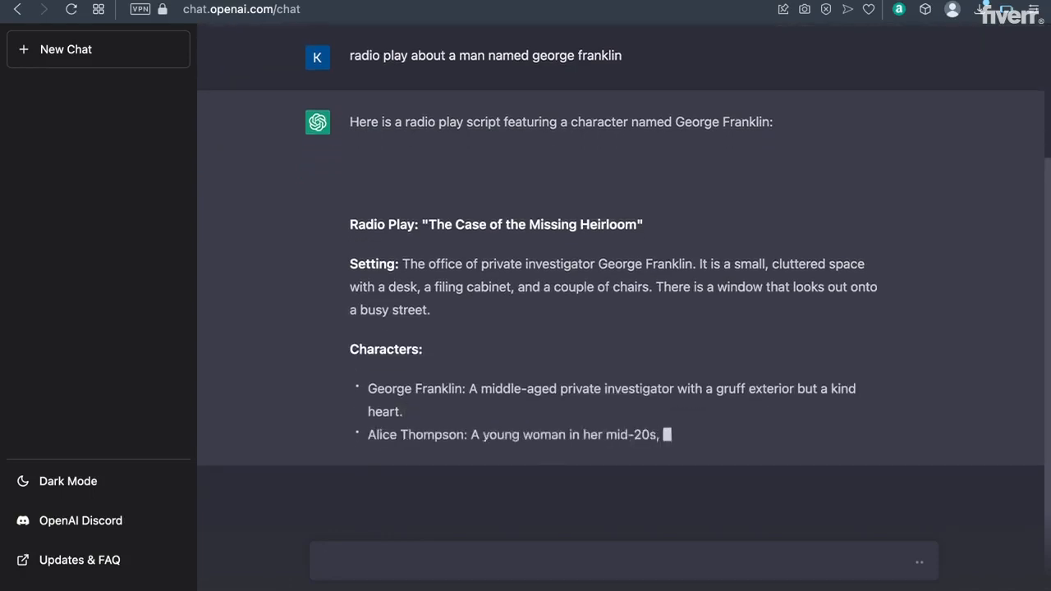
{"action": "scroll", "scroll_direction": "down", "scroll_amount": 3}
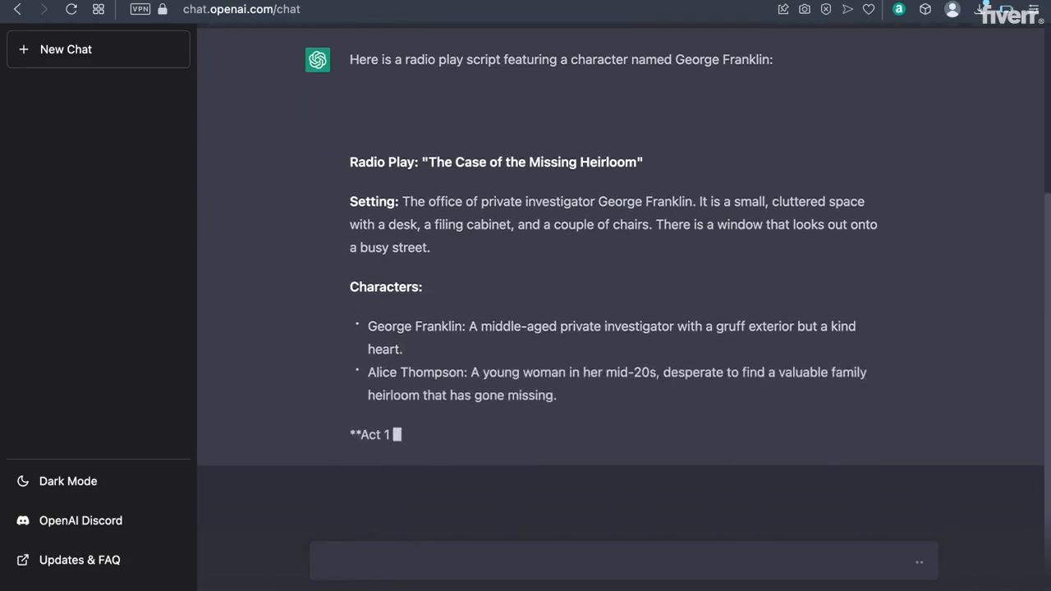
{"action": "scroll", "scroll_direction": "down", "scroll_amount": 3}
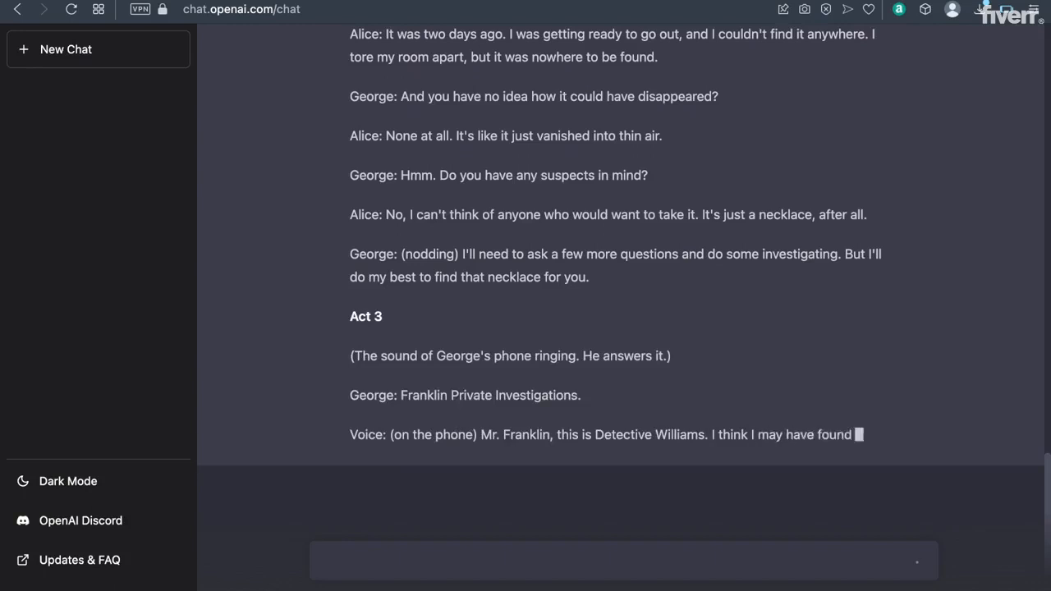
{"action": "scroll", "scroll_direction": "down", "scroll_amount": 3}
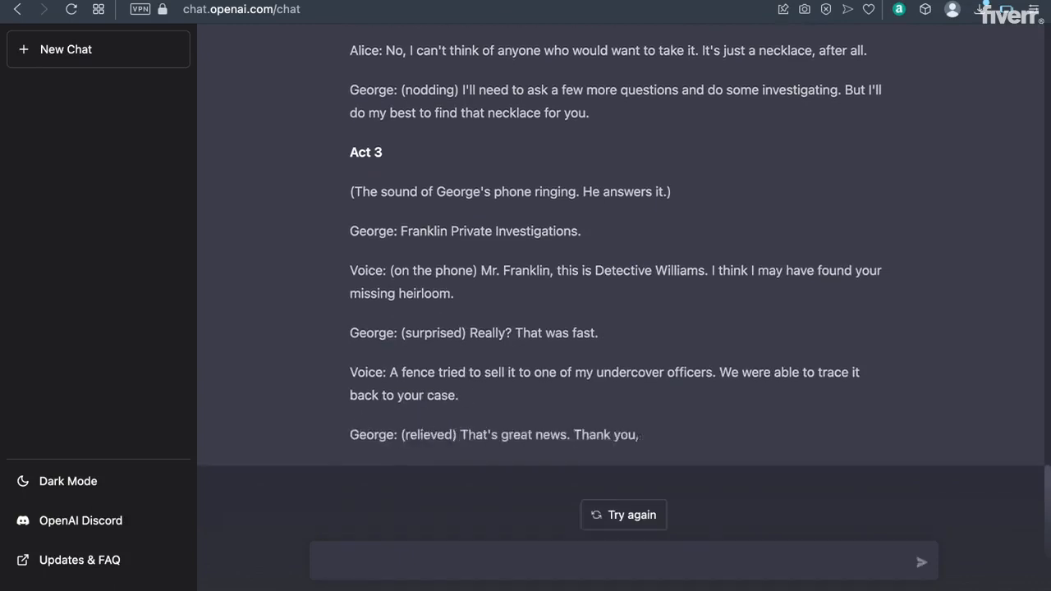
{"action": "scroll", "scroll_direction": "up", "scroll_amount": 3}
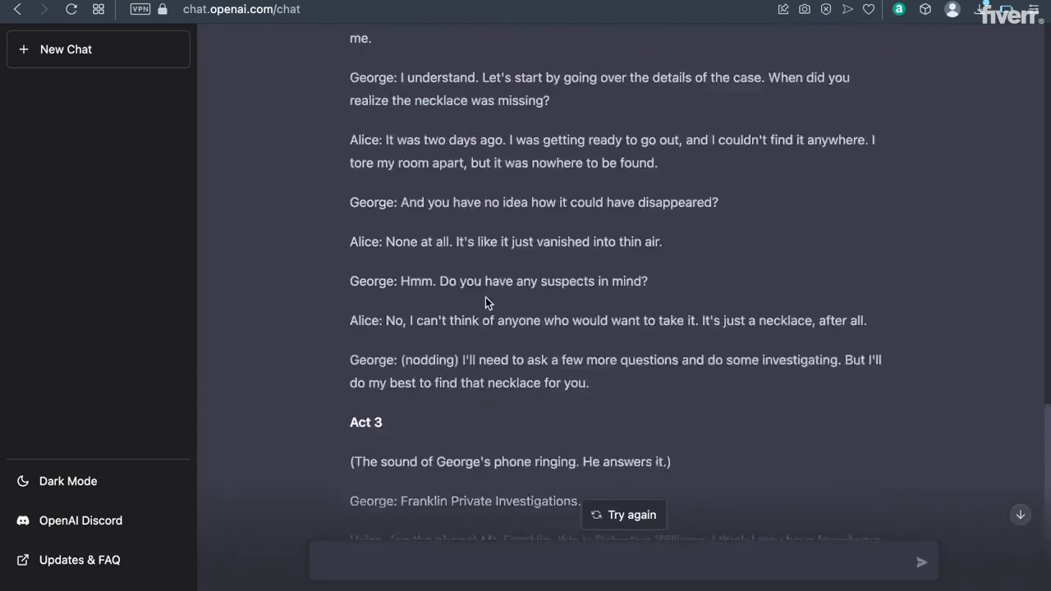
{"action": "scroll", "scroll_direction": "up", "scroll_amount": 3}
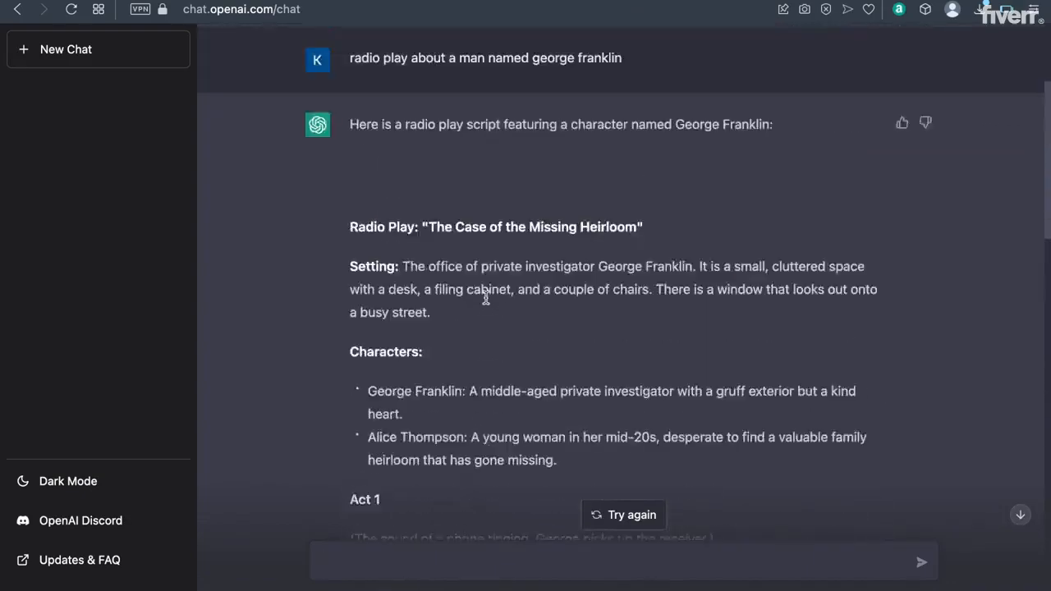
{"action": "scroll", "scroll_direction": "down", "scroll_amount": 3}
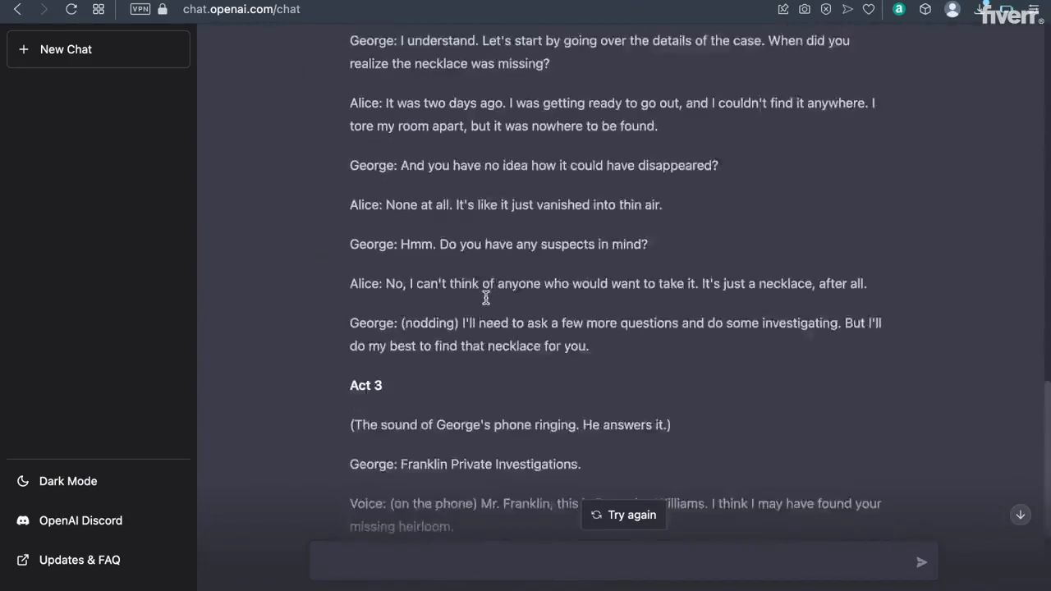
{"action": "scroll", "scroll_direction": "down", "scroll_amount": 3}
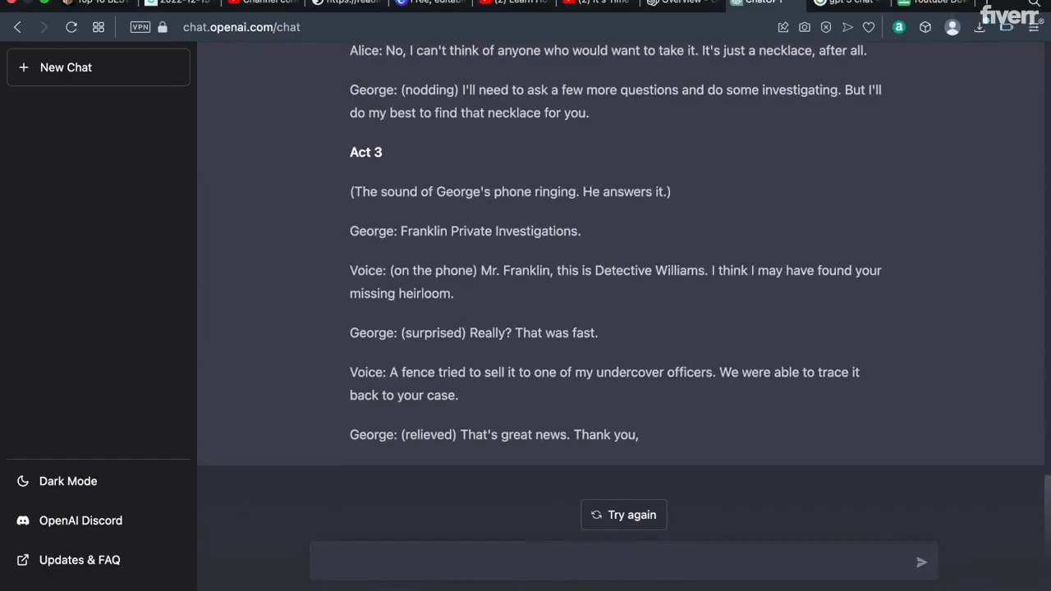